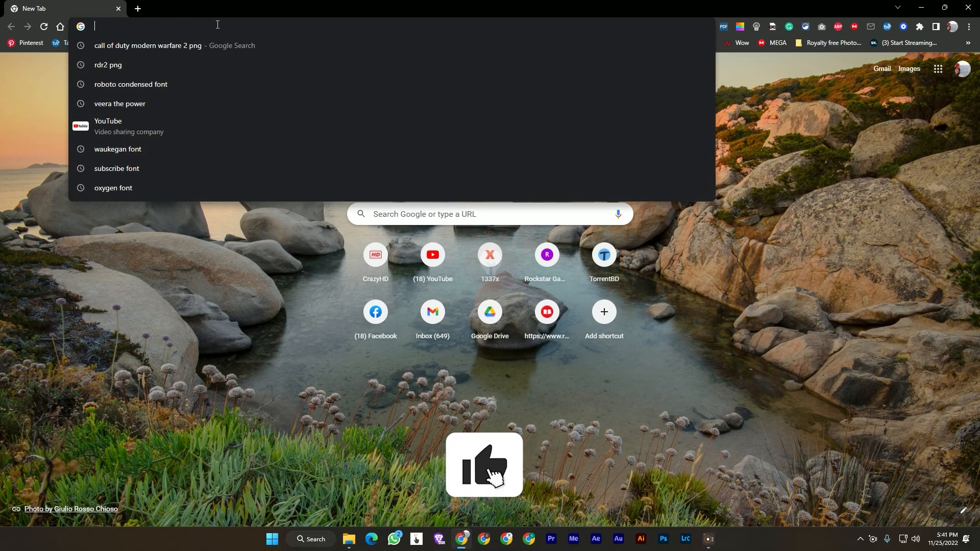
{"action": "mouse_move", "coordinate": [168, 285]}
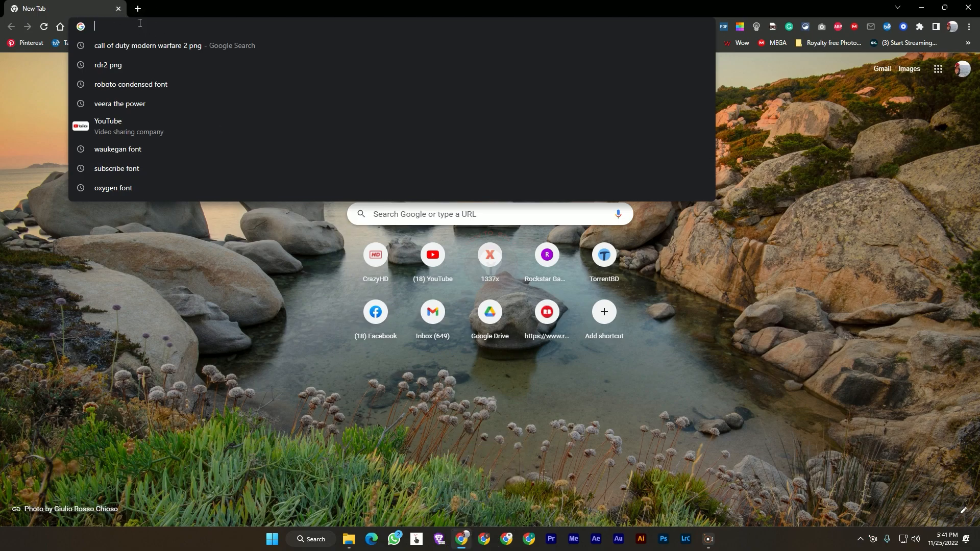
{"action": "mouse_move", "coordinate": [86, 18]}
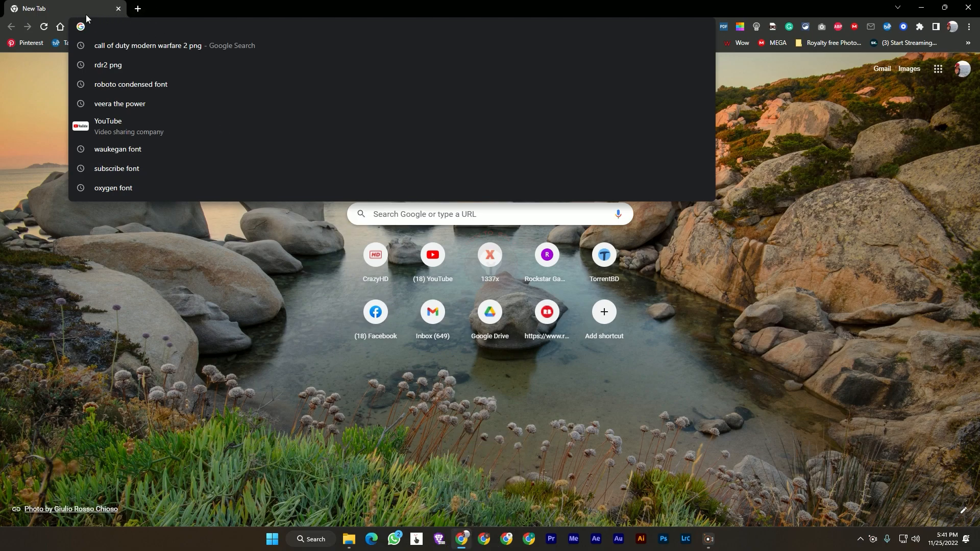
Run a Google search for 'bluestack' from a new Chrome tab
{"action": "type", "text": "blustac"}
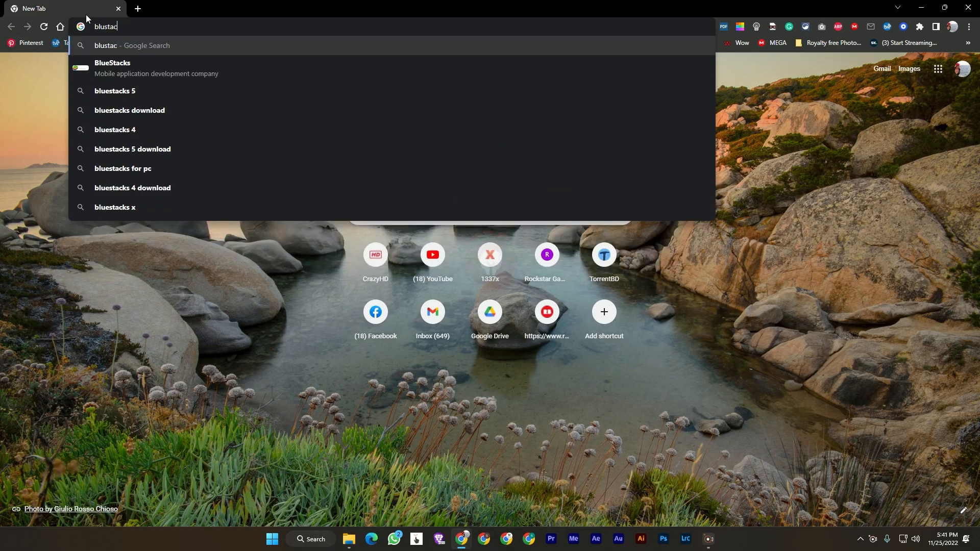
{"action": "key", "text": "Return"}
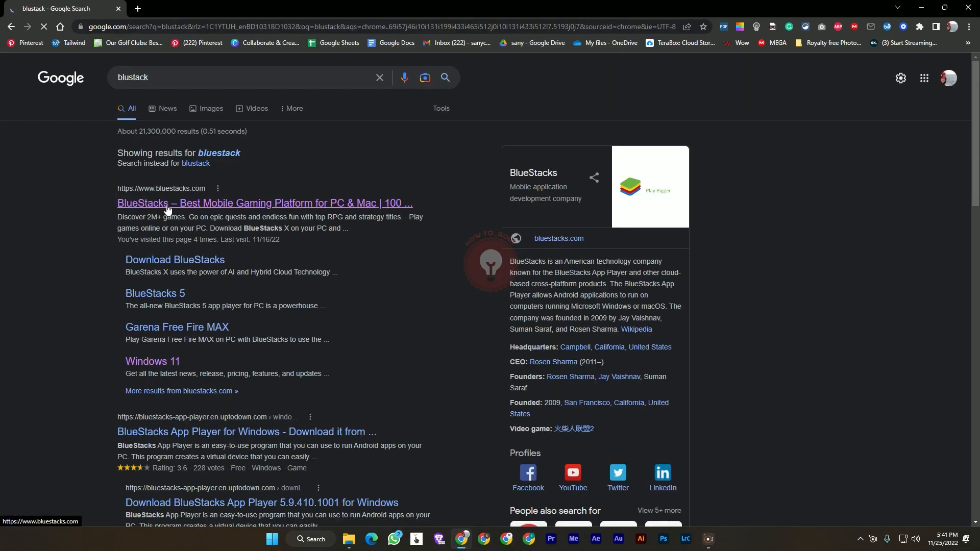
{"action": "mouse_move", "coordinate": [225, 199]}
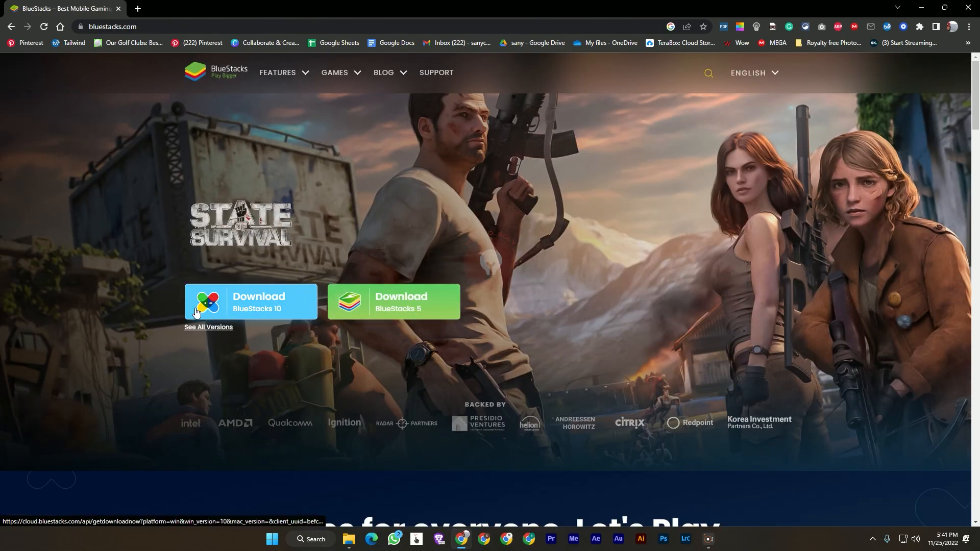
{"action": "mouse_move", "coordinate": [393, 316]}
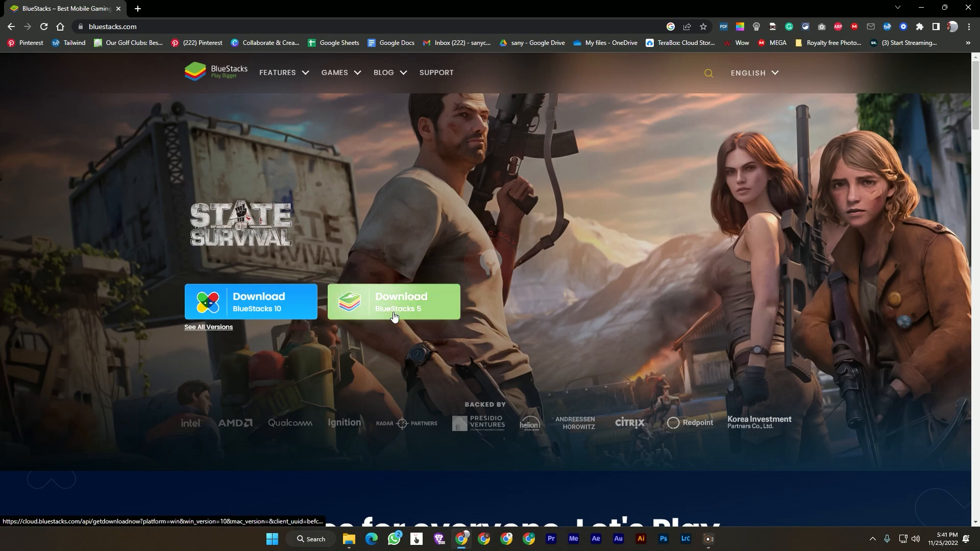
{"action": "mouse_move", "coordinate": [392, 283]}
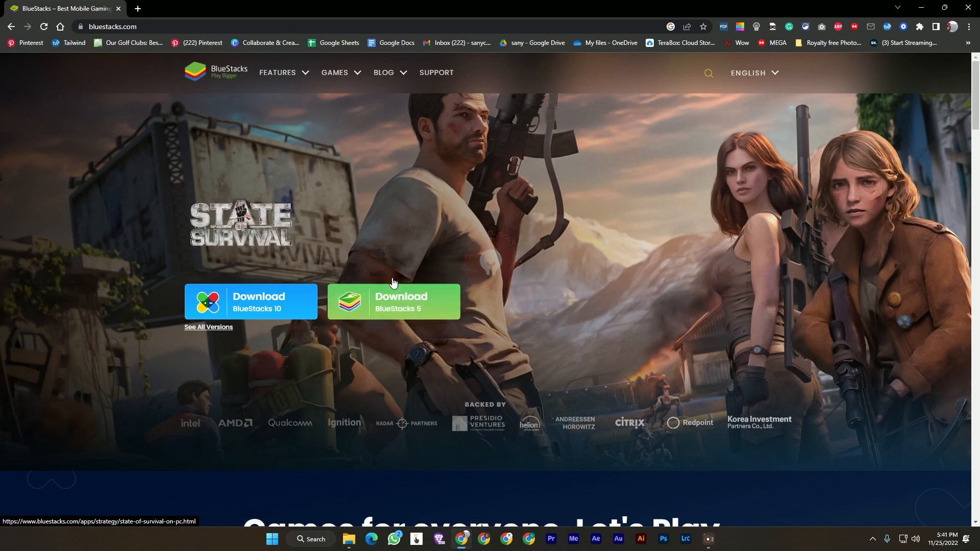
{"action": "mouse_move", "coordinate": [406, 285]}
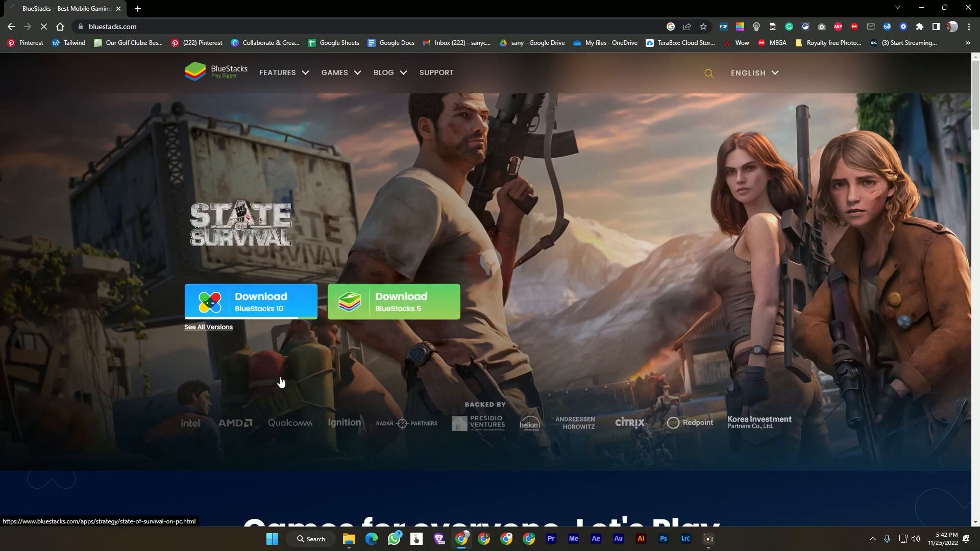
Download the BlueStacks 10 installer via 'Download BlueStacks 10' and Start Download
{"action": "left_click", "coordinate": [250, 302]}
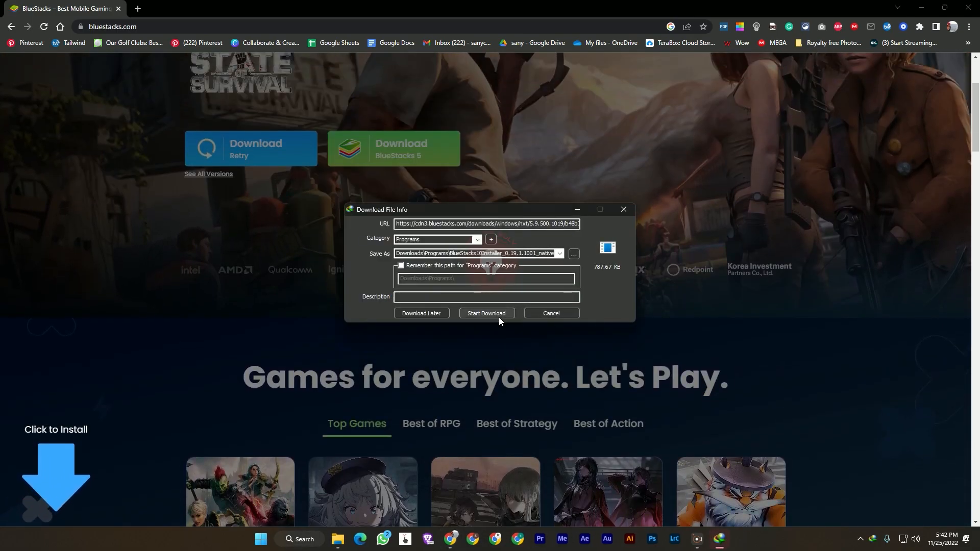
{"action": "left_click", "coordinate": [576, 255]}
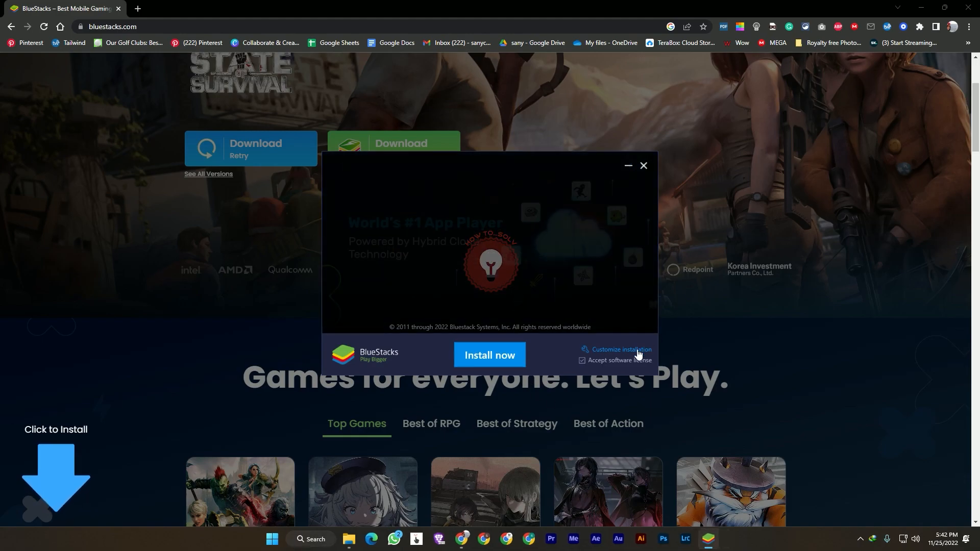
Review the default data path under Customize installation, then begin with Install now
{"action": "left_click", "coordinate": [622, 350]}
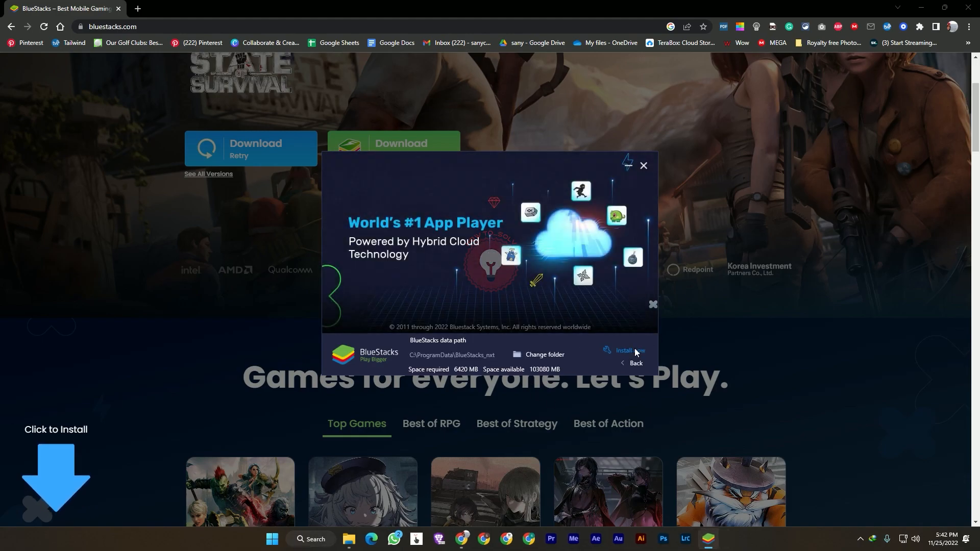
{"action": "mouse_move", "coordinate": [542, 380]}
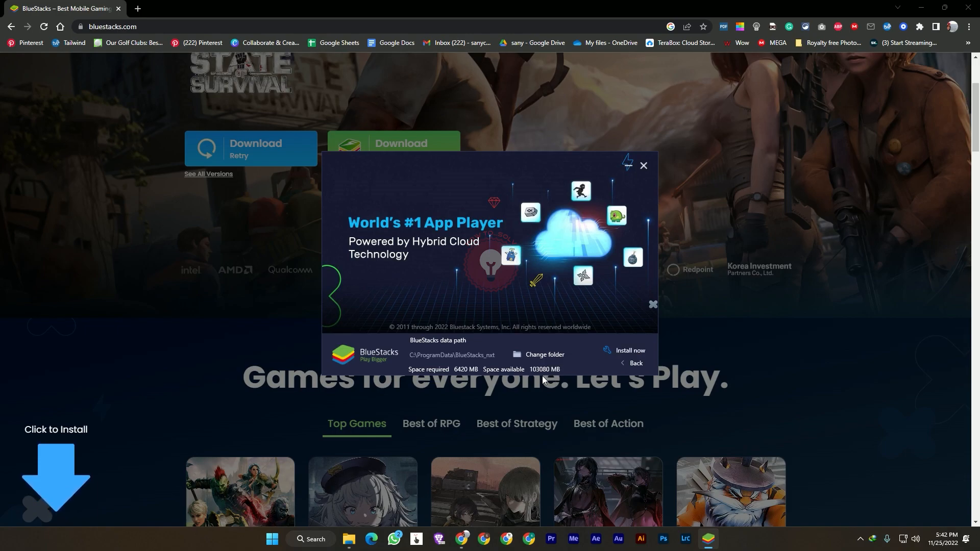
{"action": "left_click", "coordinate": [631, 354]}
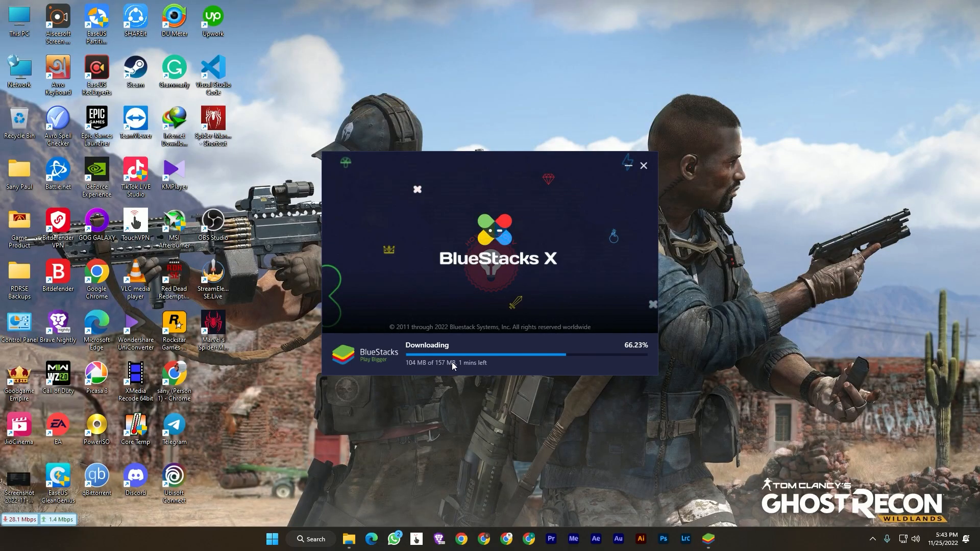
{"action": "mouse_move", "coordinate": [440, 384]}
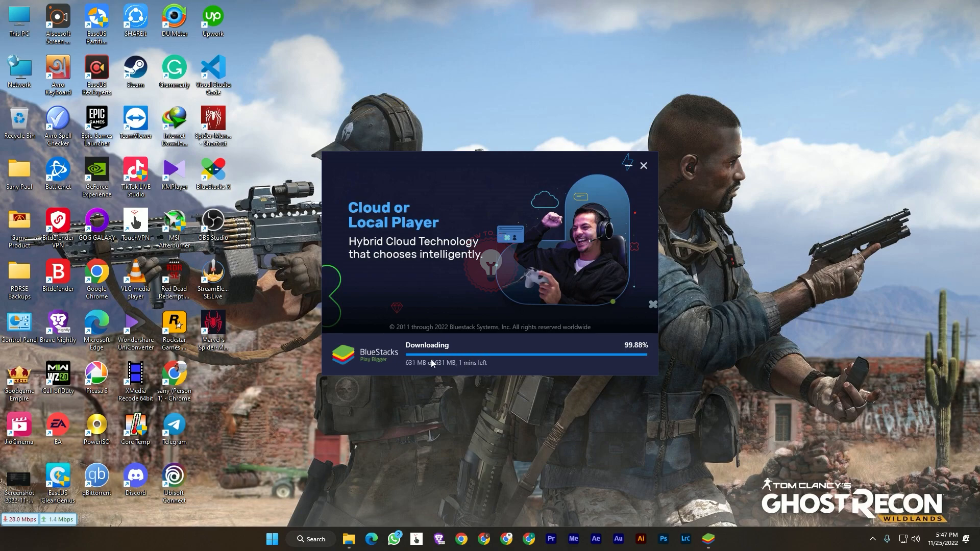
{"action": "mouse_move", "coordinate": [581, 350]}
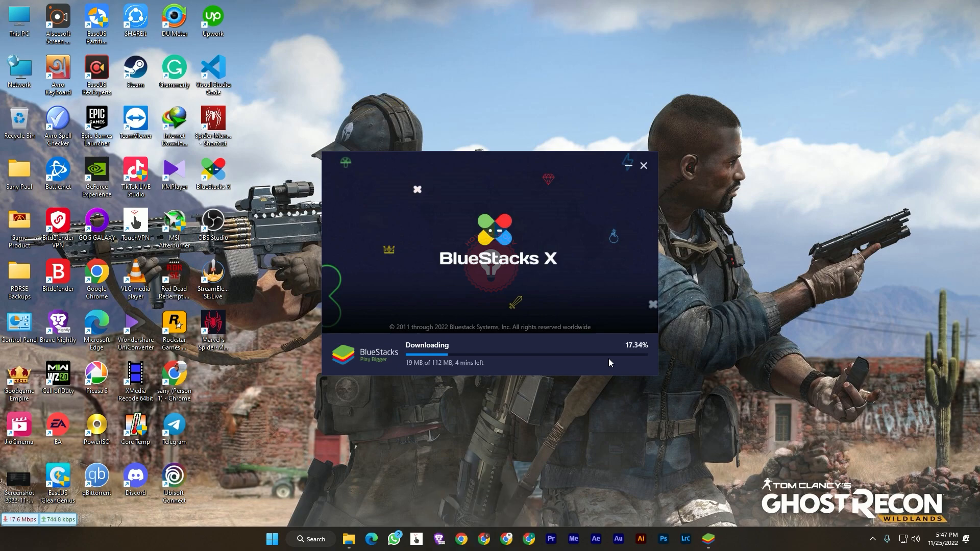
Wait while the installer downloads BlueStacks X toward its post-installation steps
{"action": "left_click", "coordinate": [643, 165]}
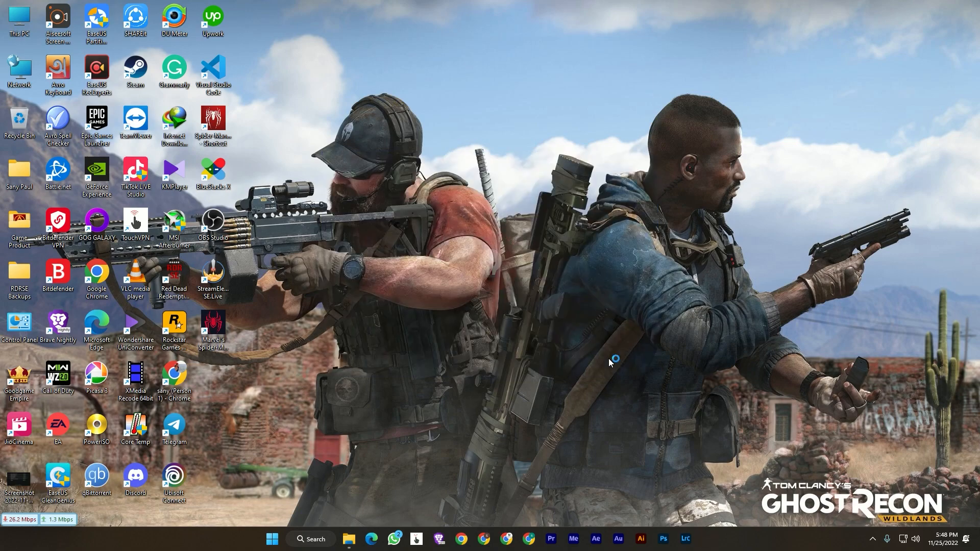
{"action": "mouse_move", "coordinate": [609, 358]}
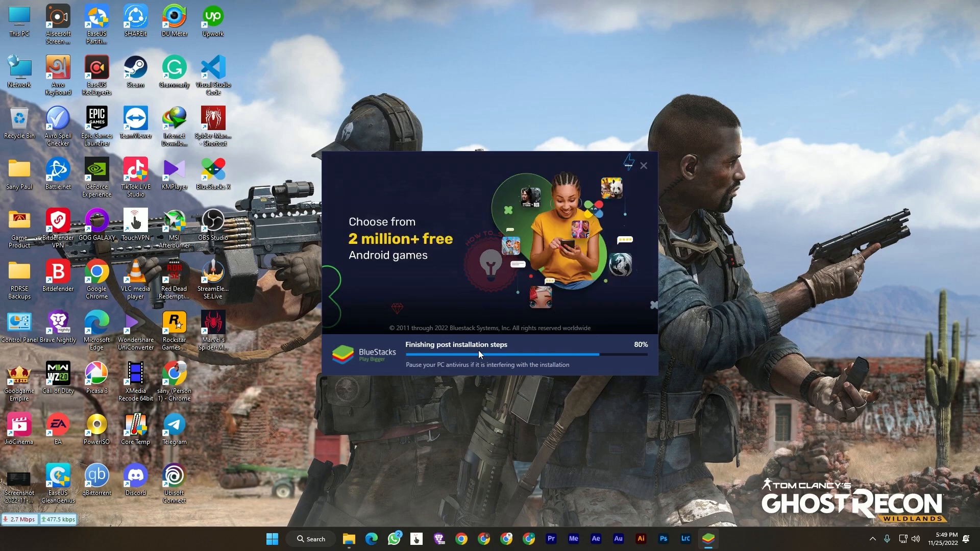
Let the installer reach 100% and launch BlueStacks X on its home screen
{"action": "left_click", "coordinate": [643, 166]}
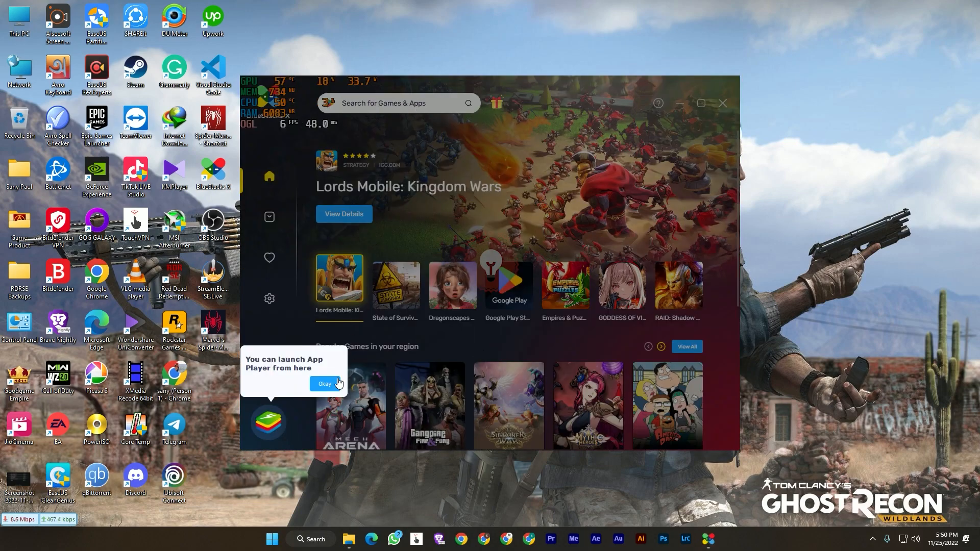
Launch the App Player with Okay, then review the FAQ on the Incompatible Windows settings dialog
{"action": "left_click", "coordinate": [324, 384]}
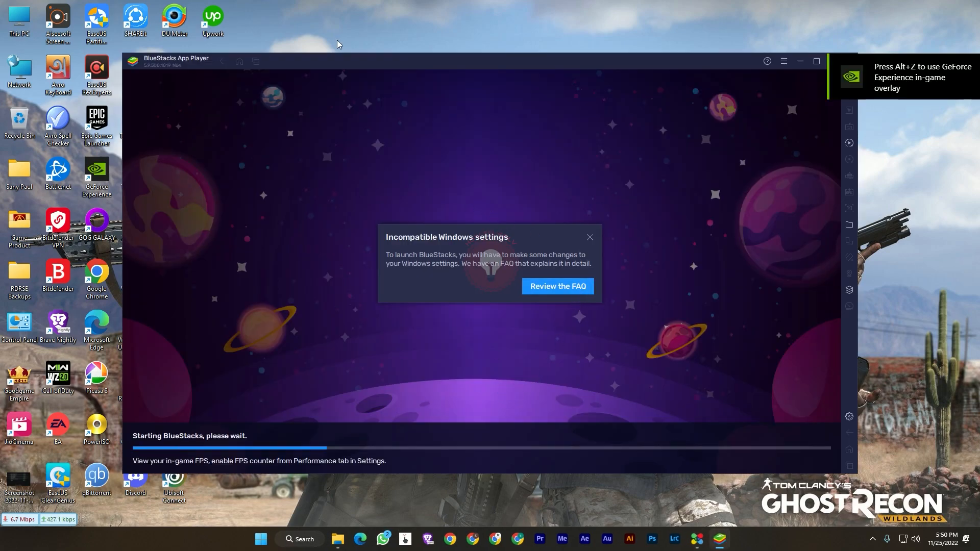
{"action": "mouse_move", "coordinate": [486, 291]}
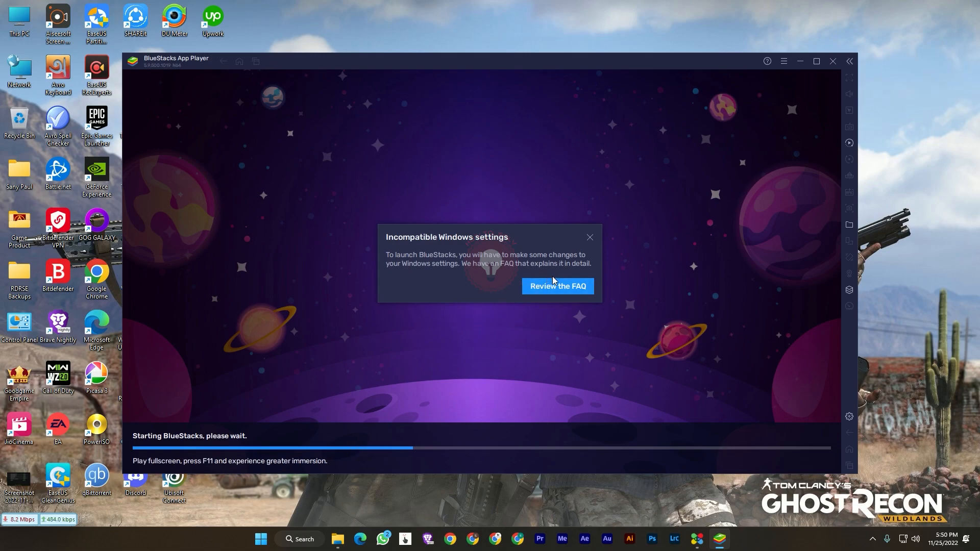
{"action": "mouse_move", "coordinate": [845, 289]}
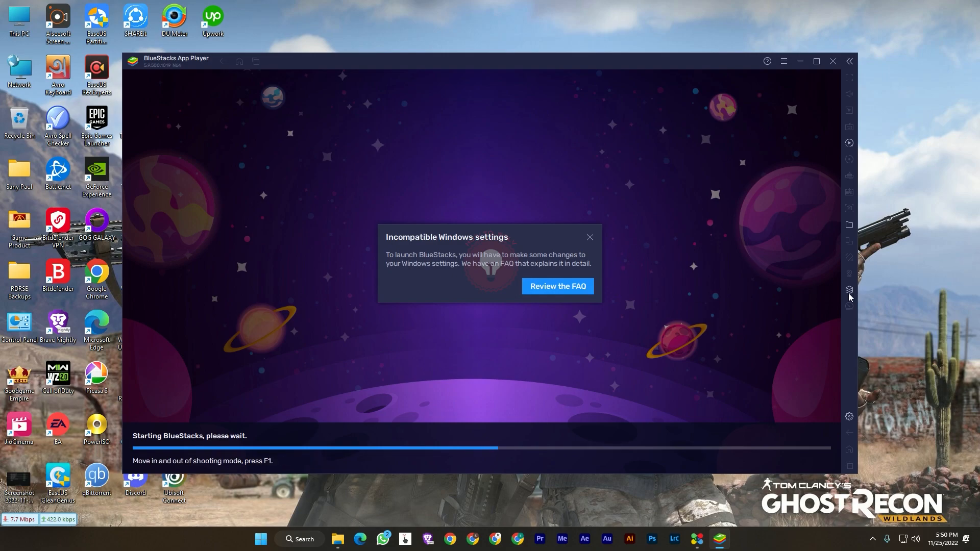
{"action": "left_click", "coordinate": [557, 286]}
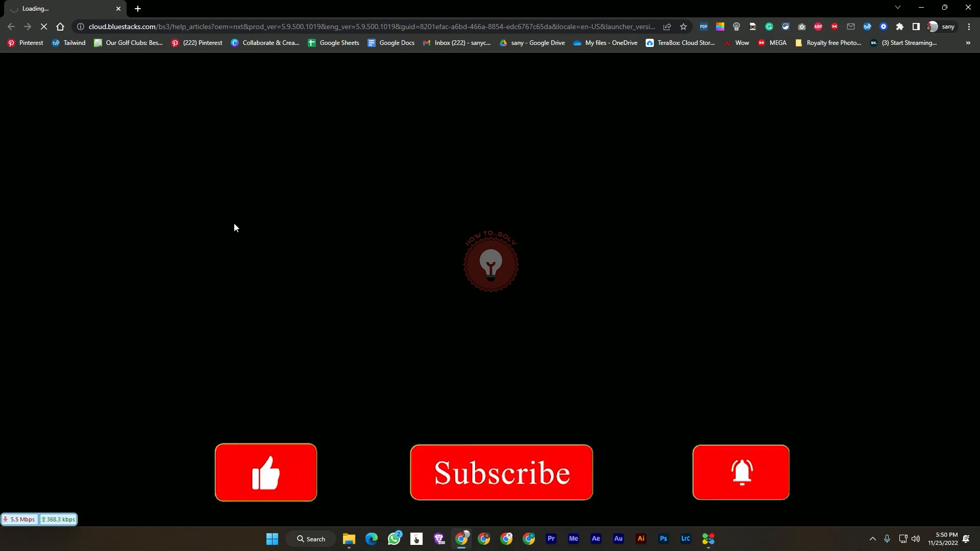
Scroll through the BlueStacks Hyper-V support article to read the enabling steps
{"action": "left_click", "coordinate": [265, 472]}
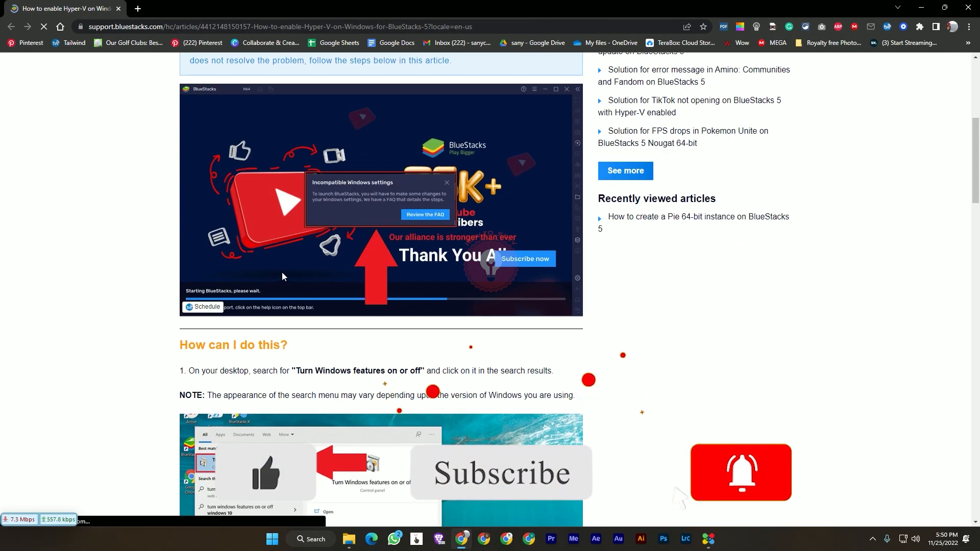
{"action": "scroll", "scroll_direction": "down", "scroll_amount": 3}
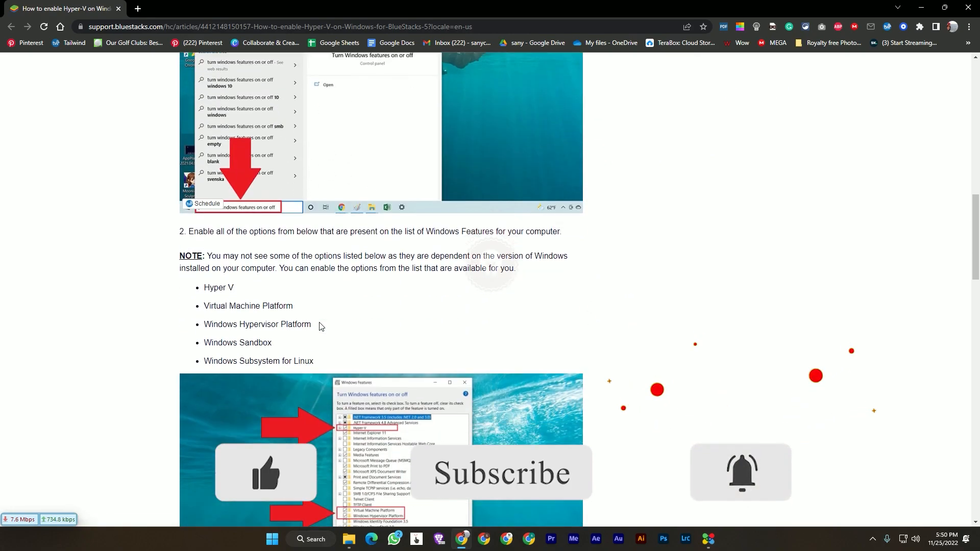
{"action": "scroll", "scroll_direction": "down", "scroll_amount": 3}
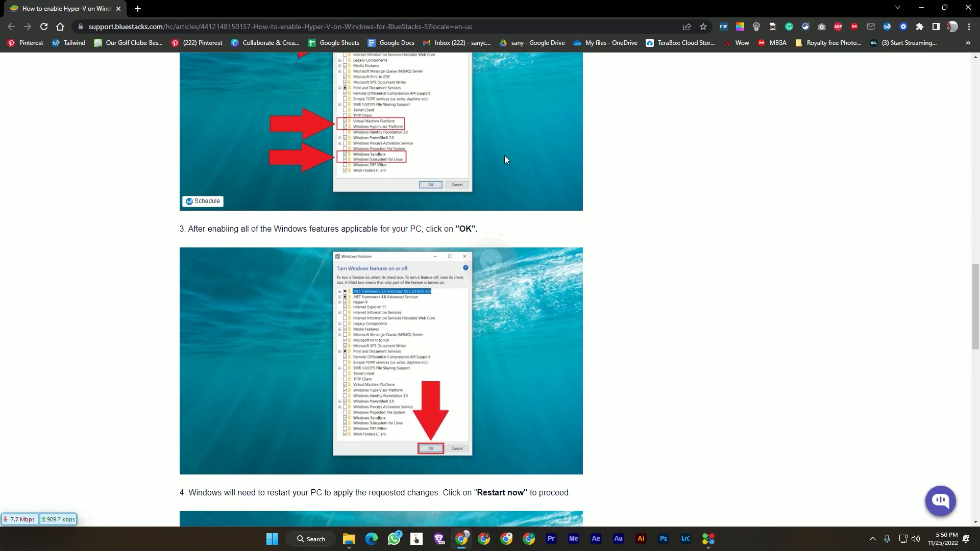
{"action": "scroll", "scroll_direction": "down", "scroll_amount": 3}
{"action": "type", "text": "tu"}
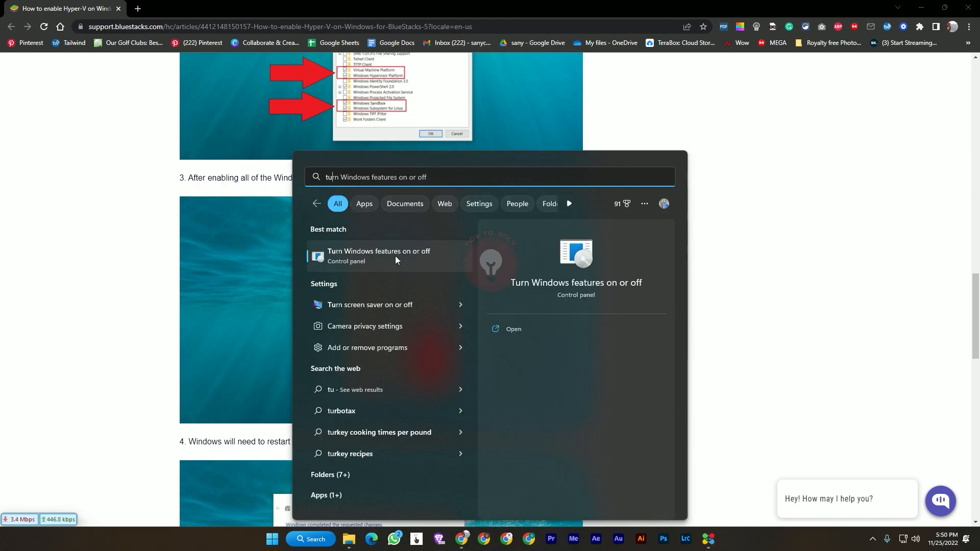
In Turn Windows features on or off, tick Windows Hypervisor Platform and Windows Subsystem for Linux alongside Hyper-V
{"action": "left_click", "coordinate": [377, 256]}
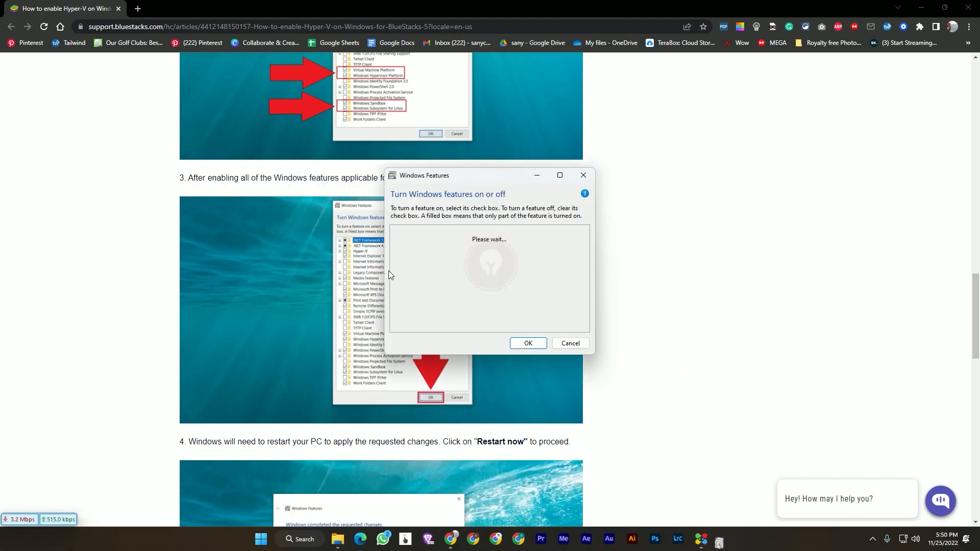
{"action": "mouse_move", "coordinate": [504, 170]}
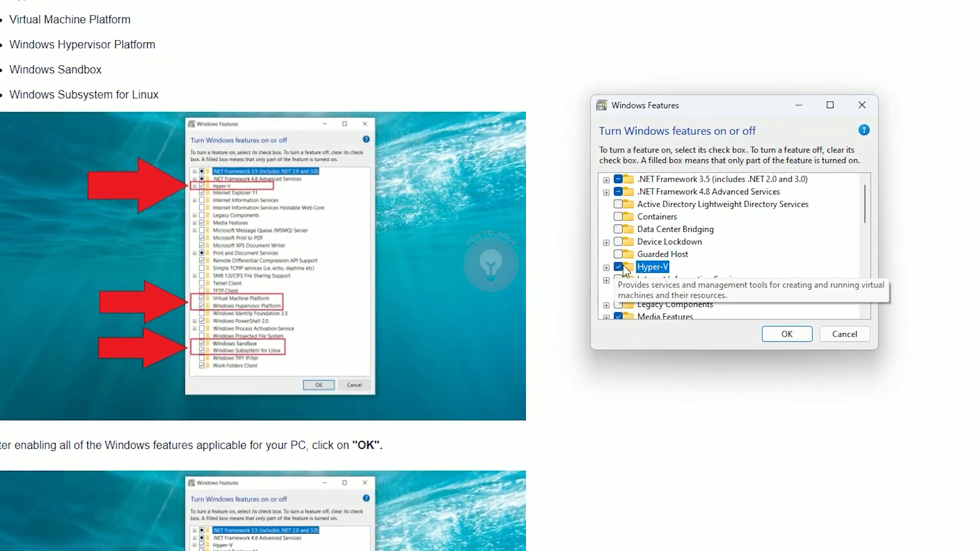
{"action": "scroll", "scroll_direction": "down", "scroll_amount": 3}
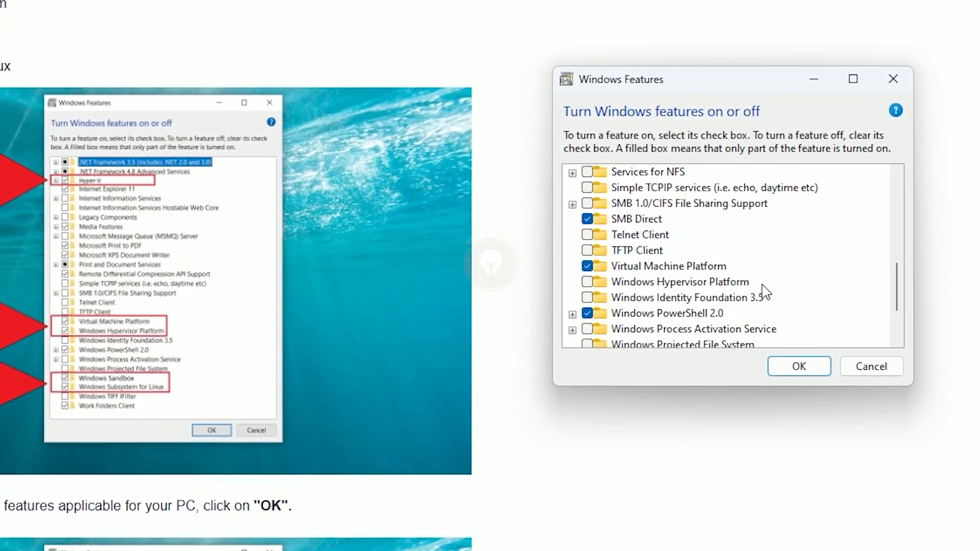
{"action": "left_click", "coordinate": [581, 284]}
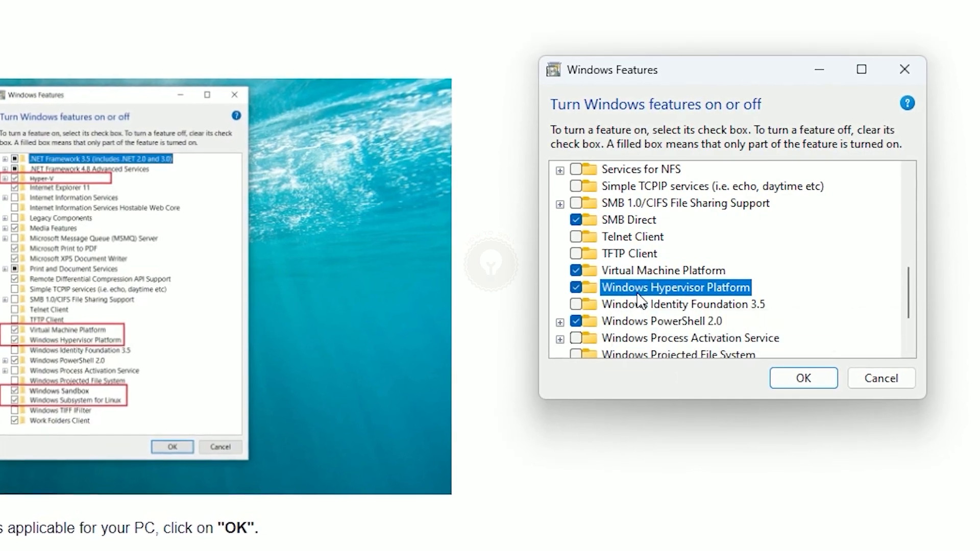
{"action": "scroll", "scroll_direction": "down", "scroll_amount": 3}
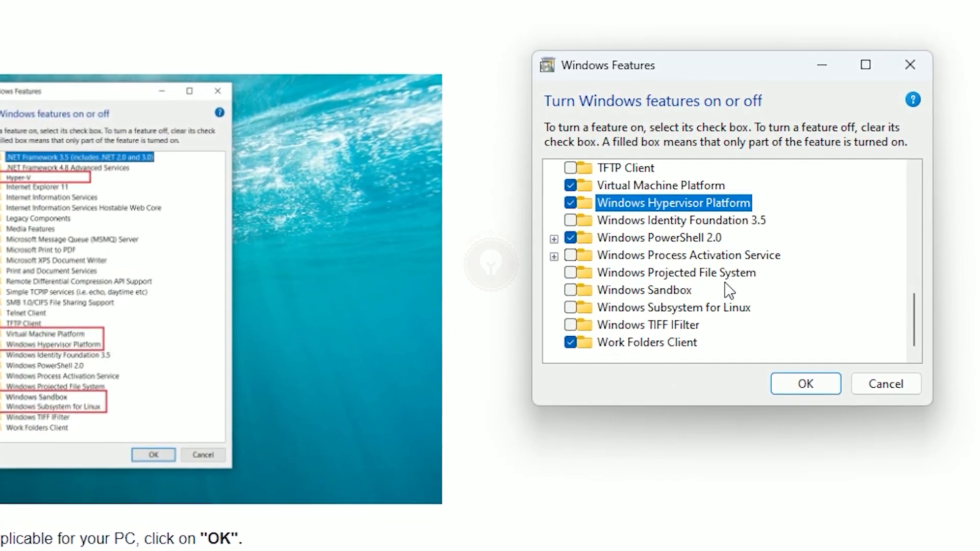
{"action": "mouse_move", "coordinate": [637, 294]}
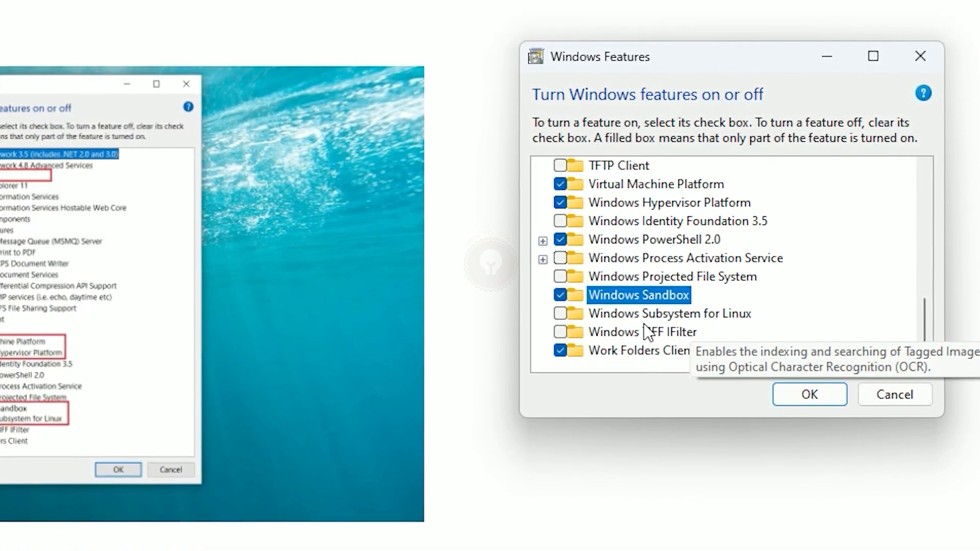
{"action": "left_click", "coordinate": [558, 313]}
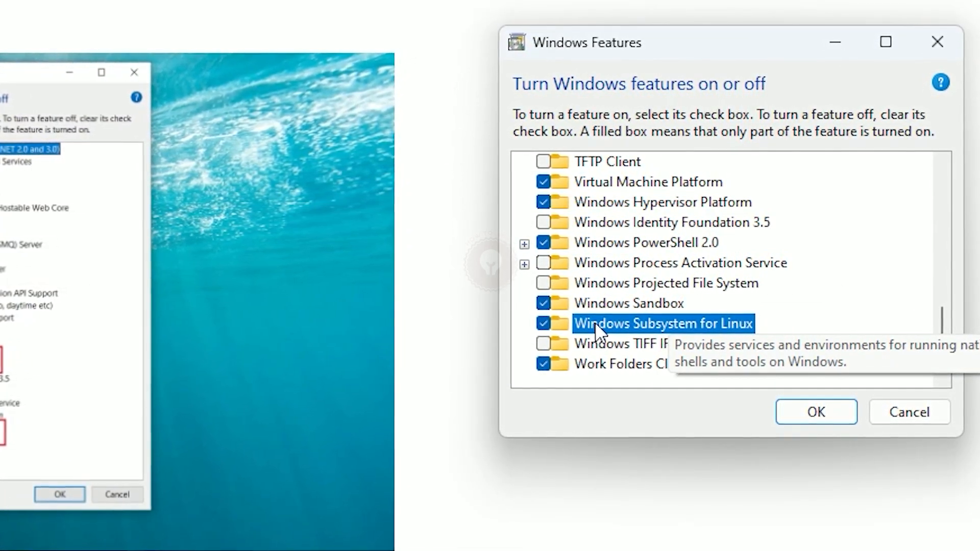
{"action": "scroll", "scroll_direction": "up", "scroll_amount": 3}
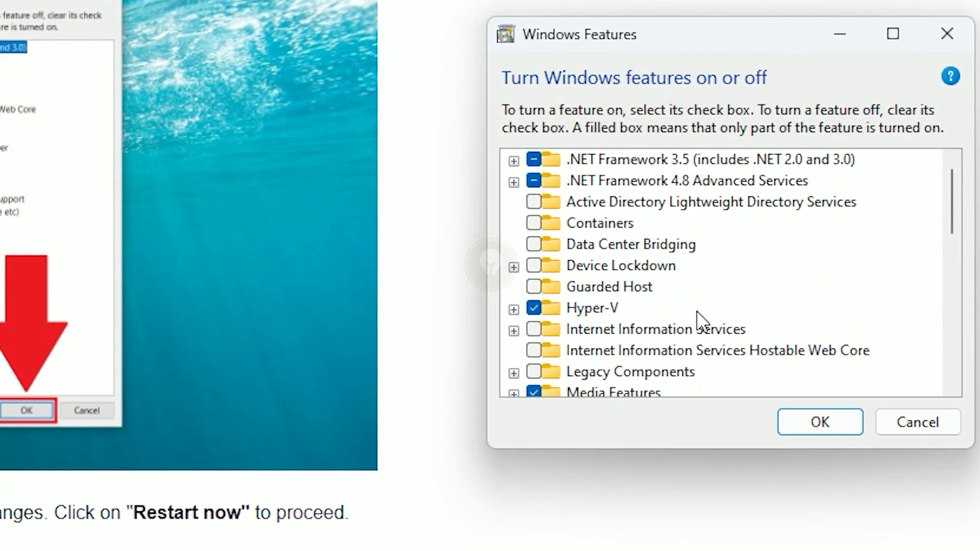
{"action": "mouse_move", "coordinate": [744, 180]}
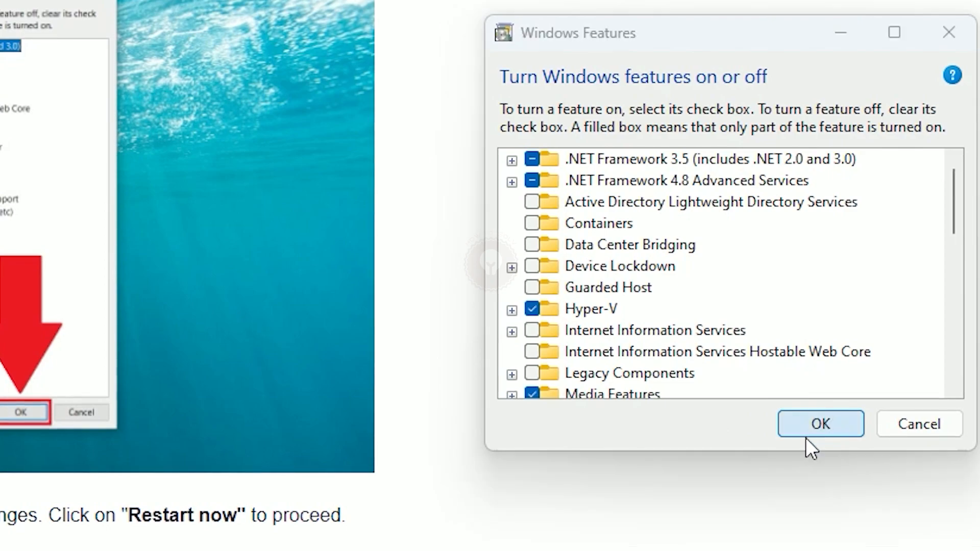
Apply the feature changes with OK and restart the PC to finish installing them
{"action": "left_click", "coordinate": [821, 424]}
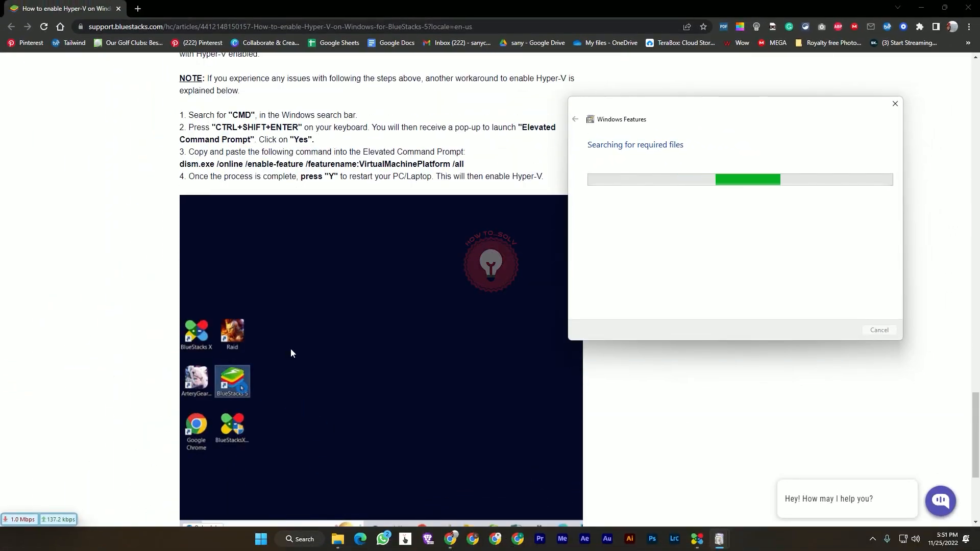
{"action": "scroll", "scroll_direction": "down", "scroll_amount": 3}
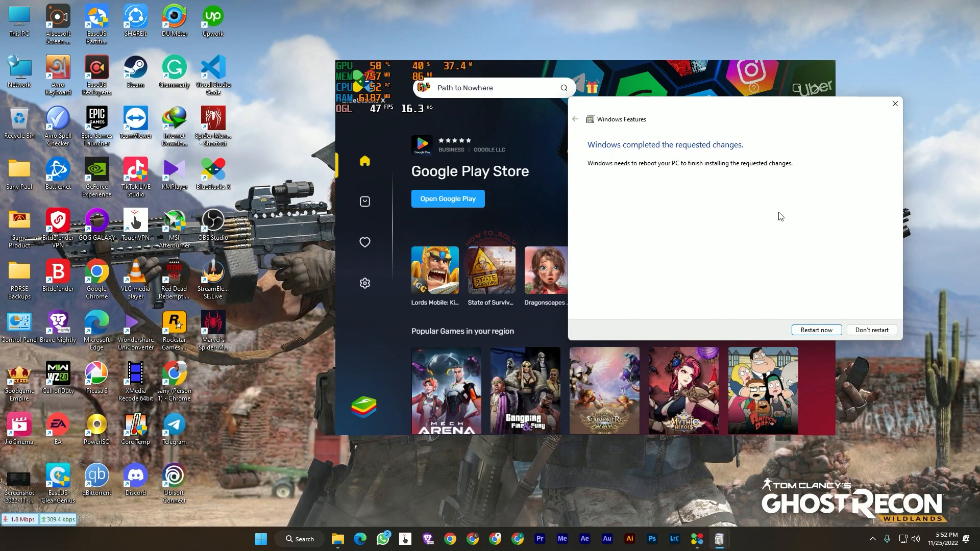
{"action": "mouse_move", "coordinate": [490, 493]}
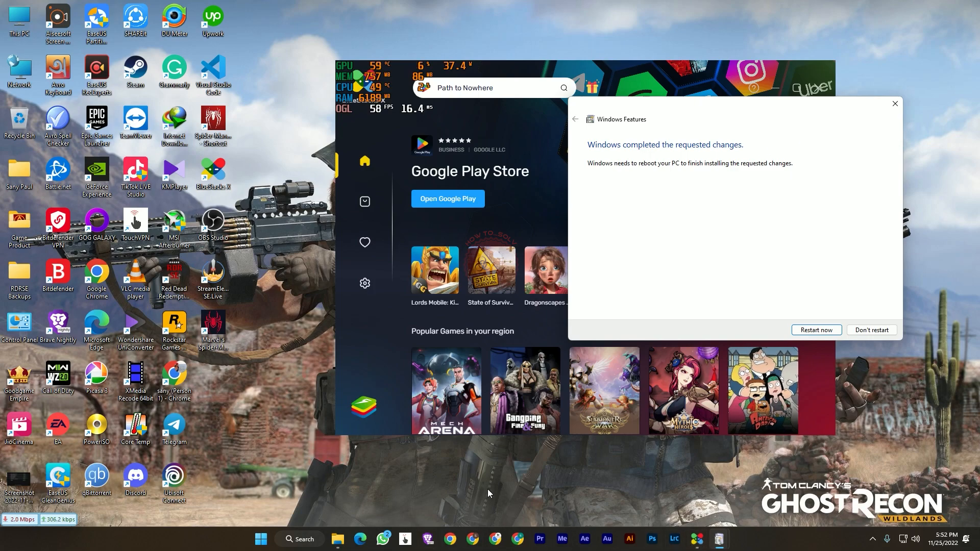
{"action": "mouse_move", "coordinate": [683, 388]}
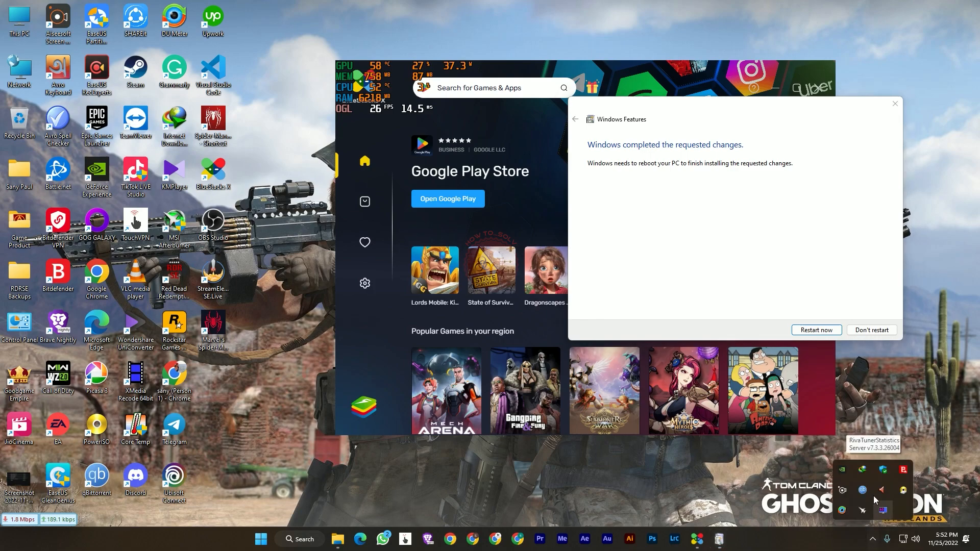
{"action": "left_click", "coordinate": [871, 330]}
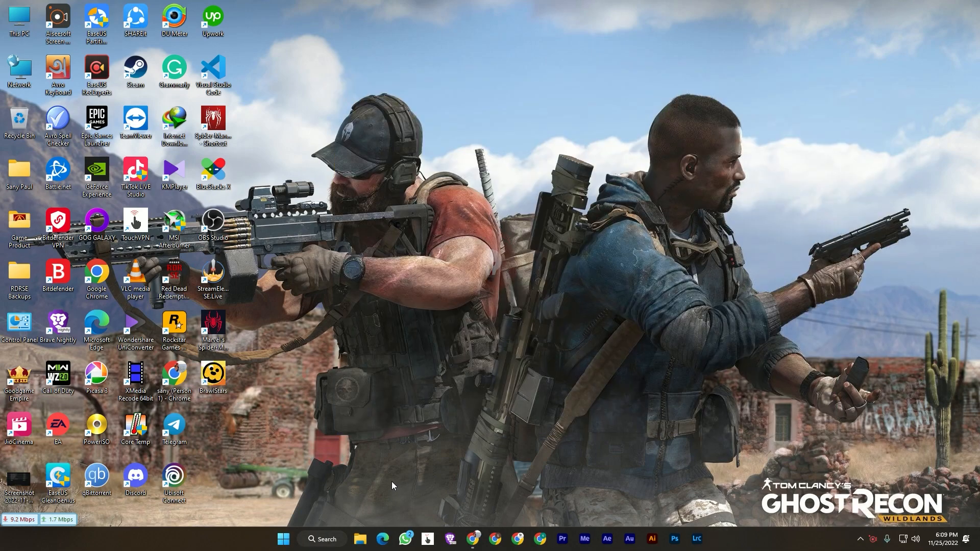
{"action": "mouse_move", "coordinate": [598, 443]}
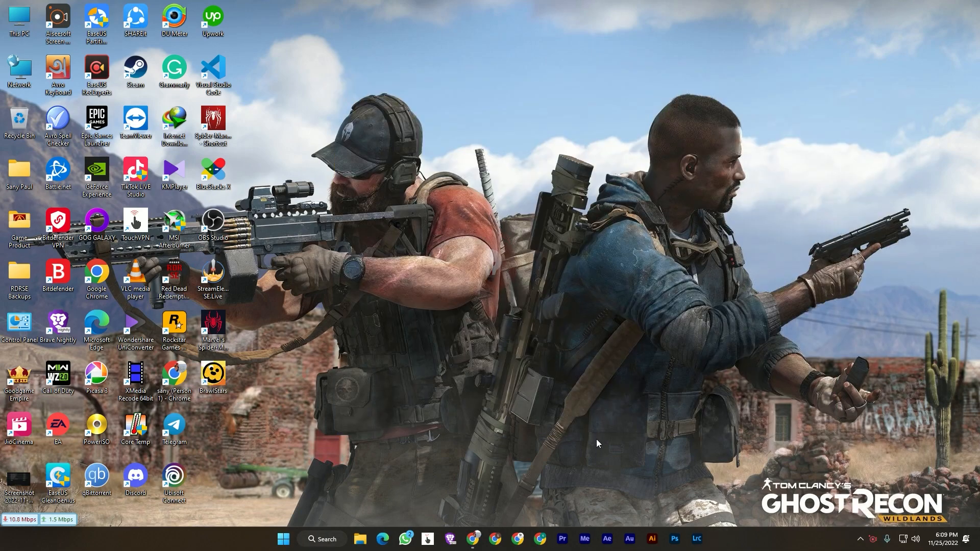
{"action": "left_click", "coordinate": [321, 540]}
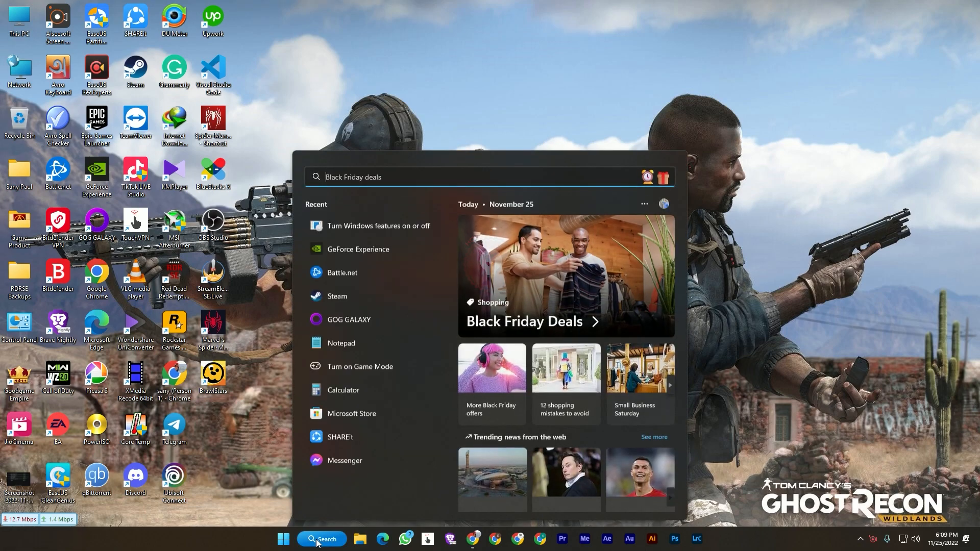
{"action": "type", "text": "b"}
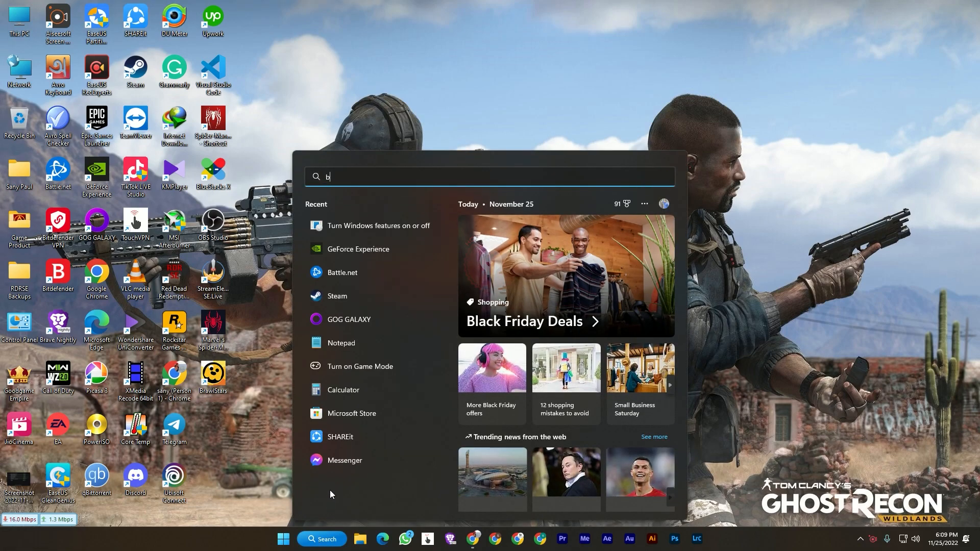
{"action": "type", "text": "lus"}
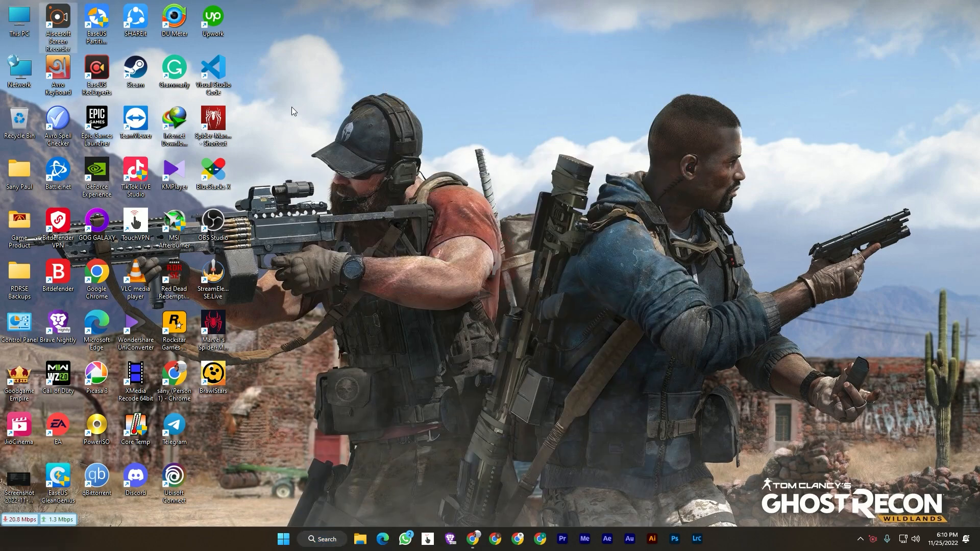
{"action": "mouse_move", "coordinate": [213, 175]}
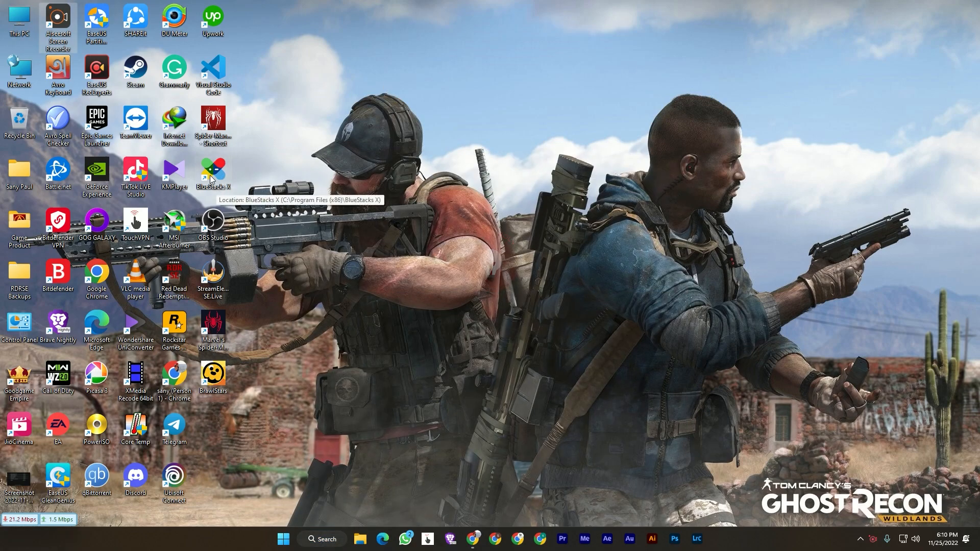
Show the Compatibility settings in the BlueStacks X shortcut's Properties
{"action": "right_click", "coordinate": [213, 174]}
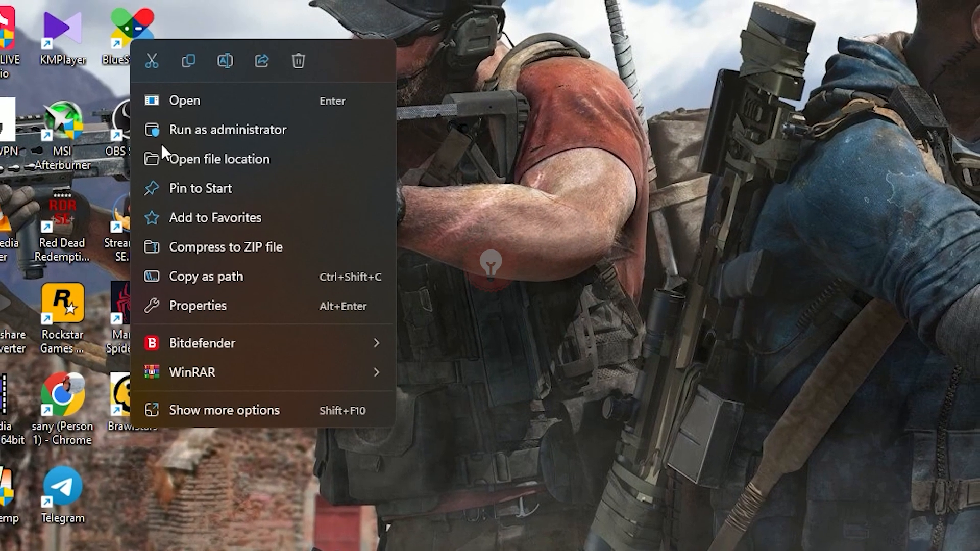
{"action": "left_click", "coordinate": [199, 305]}
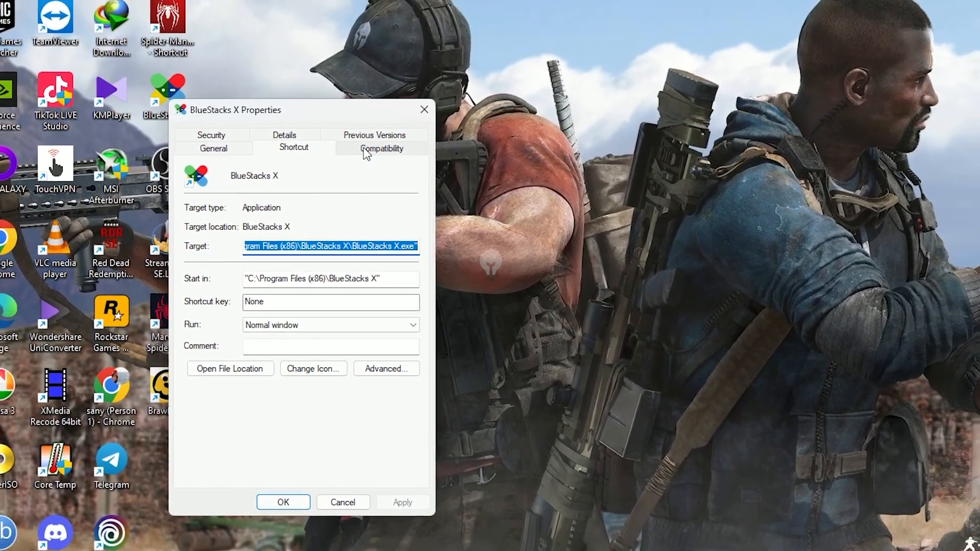
{"action": "left_click", "coordinate": [381, 148]}
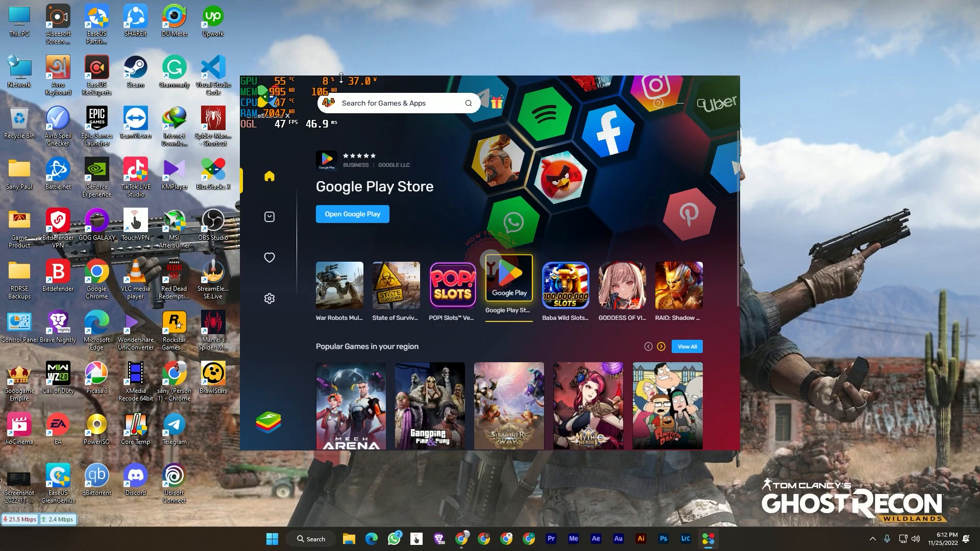
{"action": "mouse_move", "coordinate": [270, 431]}
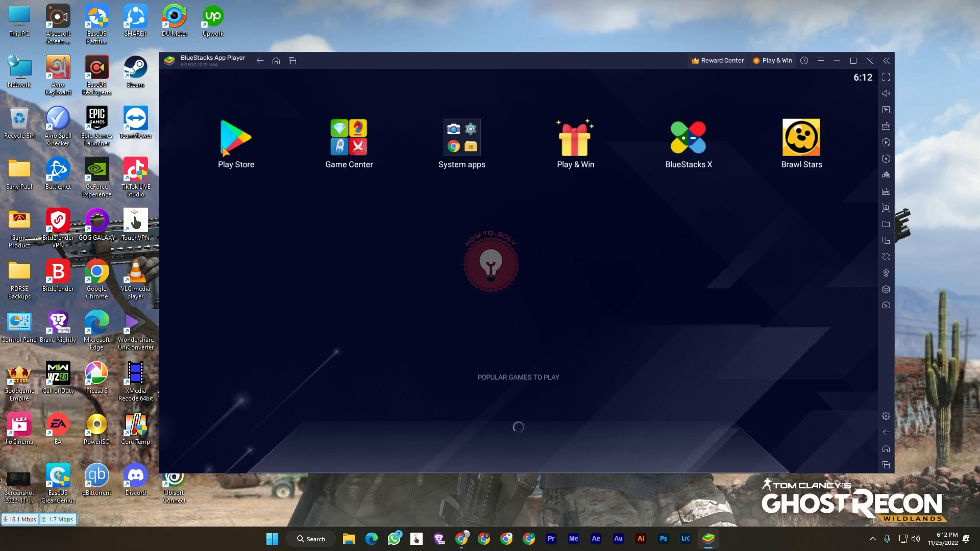
Launch Google Play from the App Player home screen and land on its Games page
{"action": "left_click", "coordinate": [236, 136]}
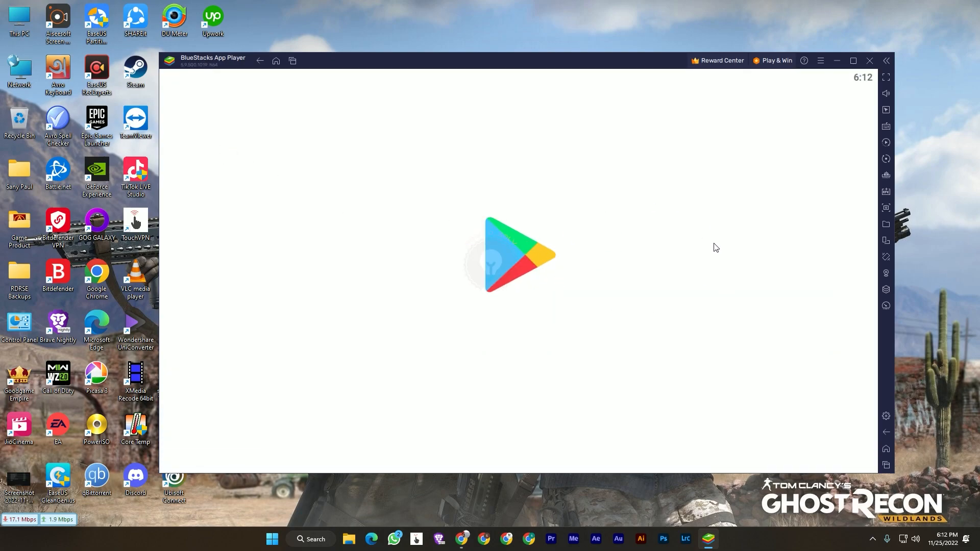
{"action": "mouse_move", "coordinate": [514, 207]}
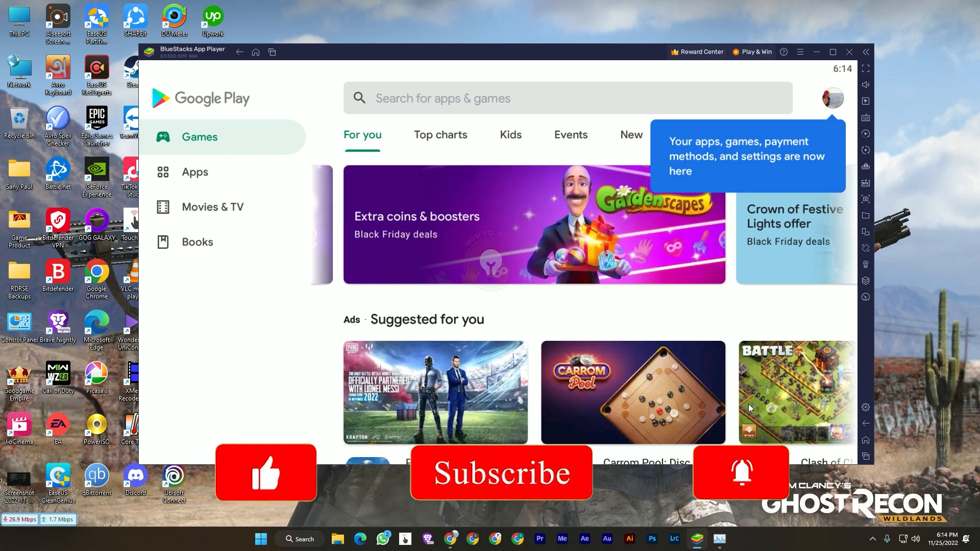
{"action": "left_click", "coordinate": [265, 473]}
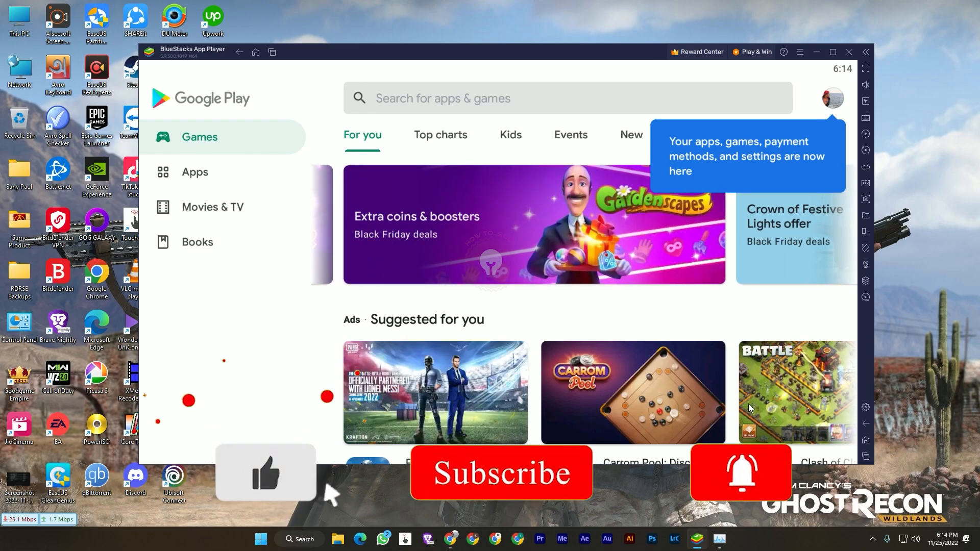